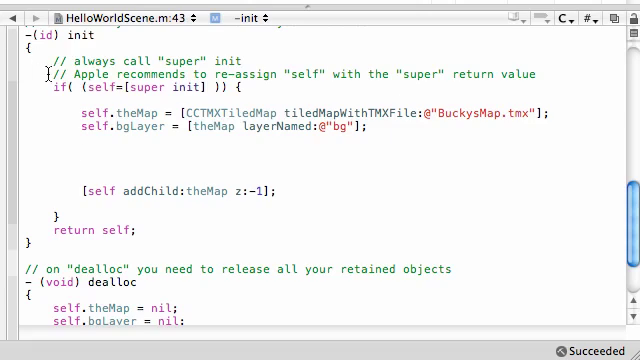
- Declare CCTMXObjectGroup *objects = [theMap objectGroupNamed:@"oj"]; on the empty line in init
{"action": "left_click", "coordinate": [86, 152]}
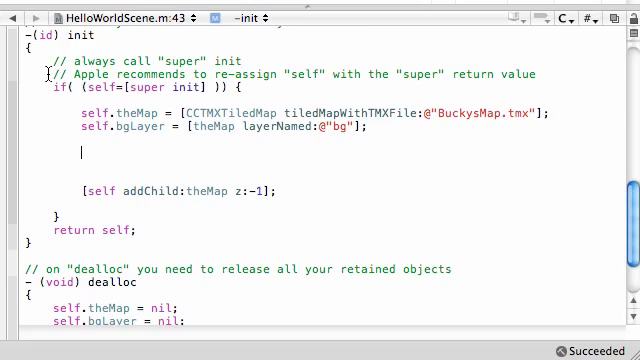
{"action": "mouse_move", "coordinate": [312, 136]}
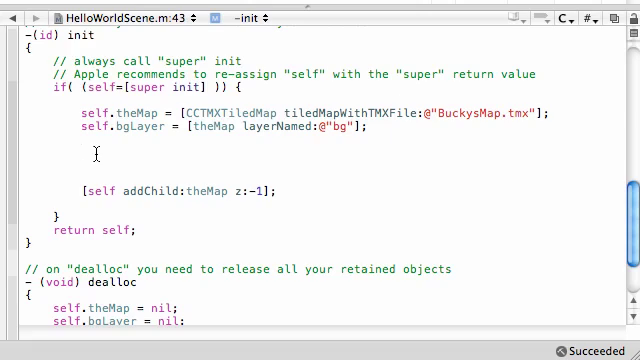
{"action": "type", "text": "CCTMXTiledMap"}
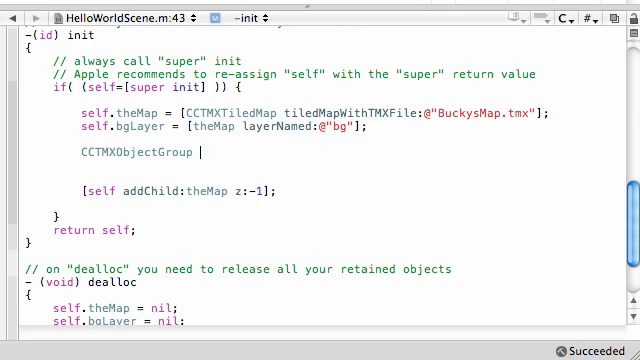
{"action": "type", "text": "*"}
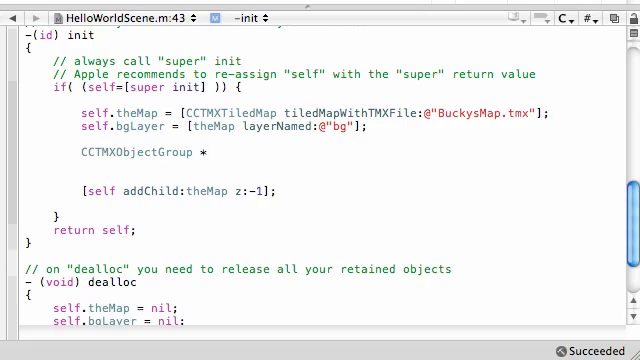
{"action": "type", "text": "objects"}
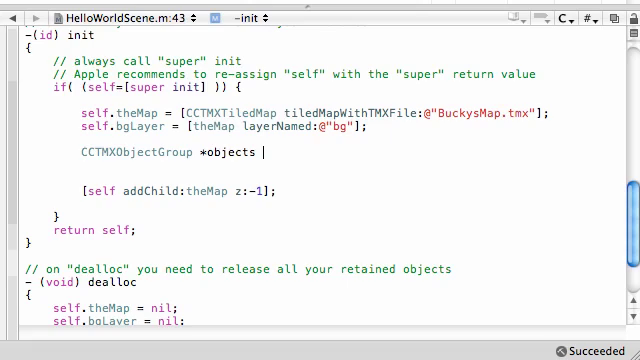
{"action": "type", "text": "= []"}
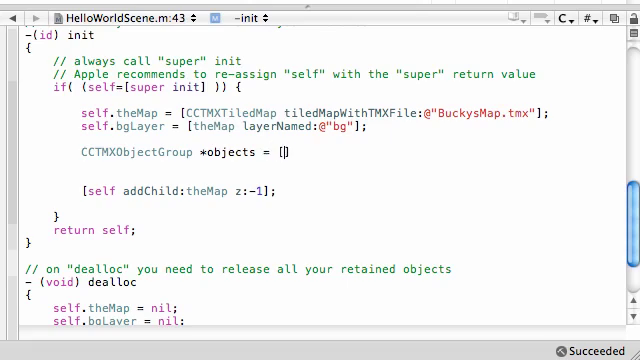
{"action": "type", "text": "theMap"}
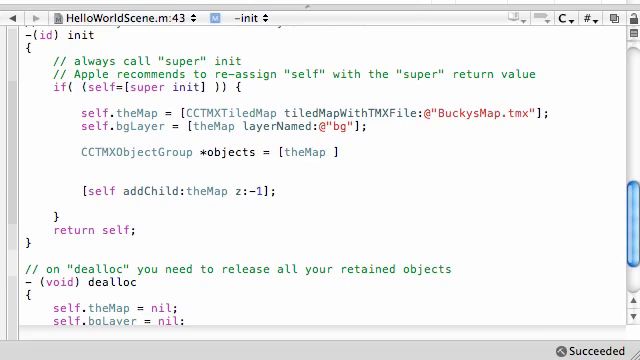
{"action": "type", "text": "objectGroups]"}
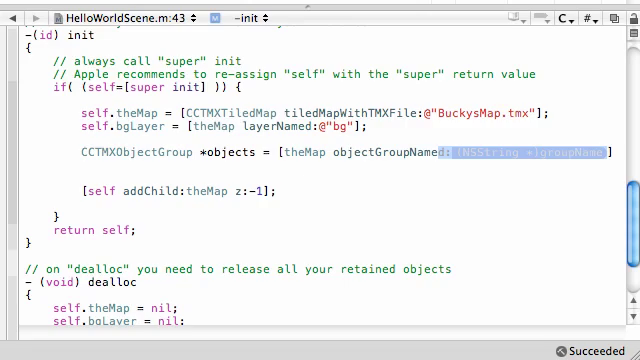
{"action": "type", "text": "@\"\""}
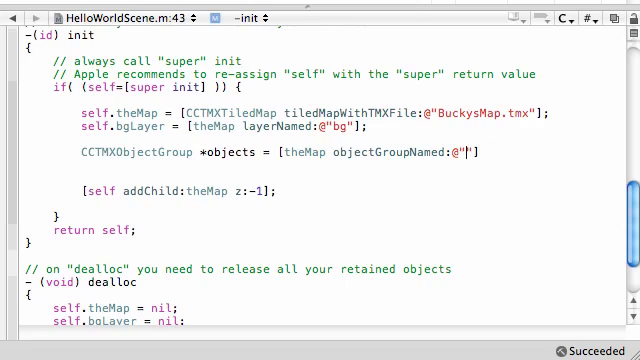
{"action": "type", "text": "oj"}
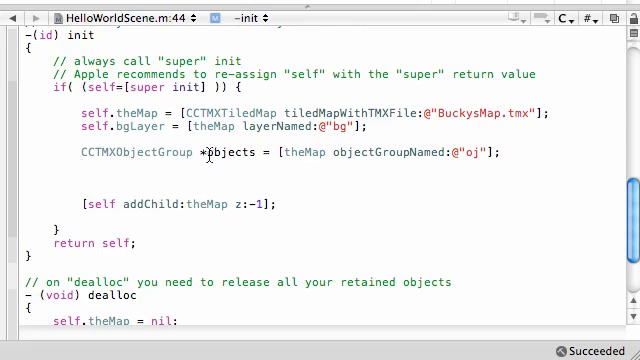
{"action": "double_click", "coordinate": [224, 156]}
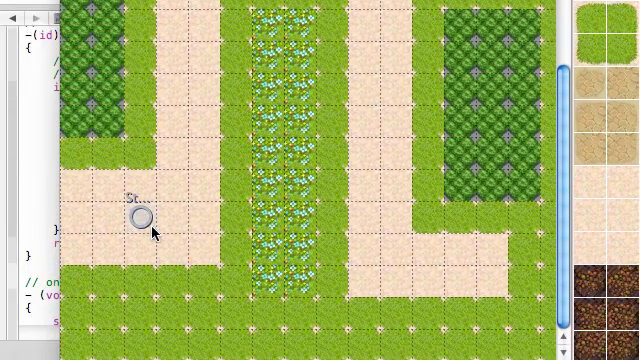
{"action": "mouse_move", "coordinate": [142, 224]}
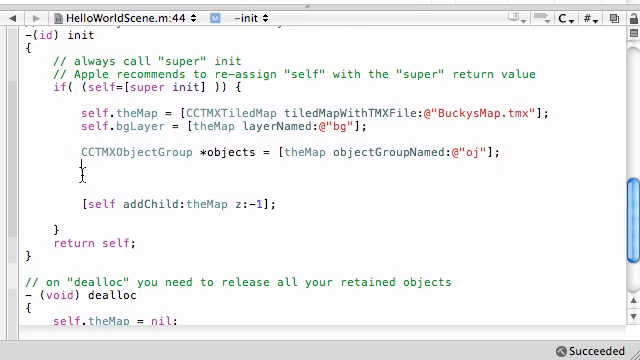
- Declare NSMutableDictionary *startPoint = [objects objectNamed:@"StartPoint"]; on the next line
{"action": "type", "text": "NSM"}
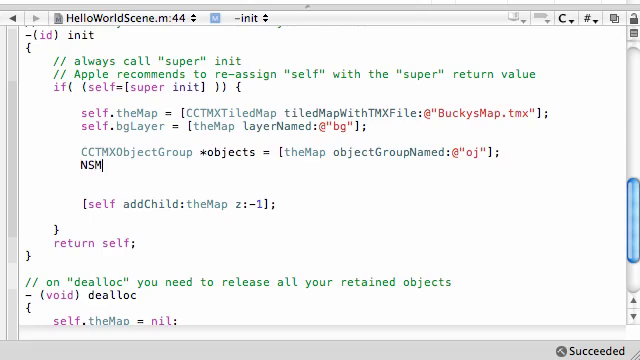
{"action": "type", "text": "Uta"}
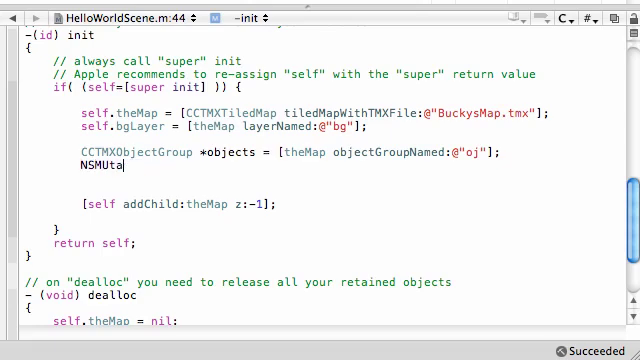
{"action": "type", "text": "tableSet"}
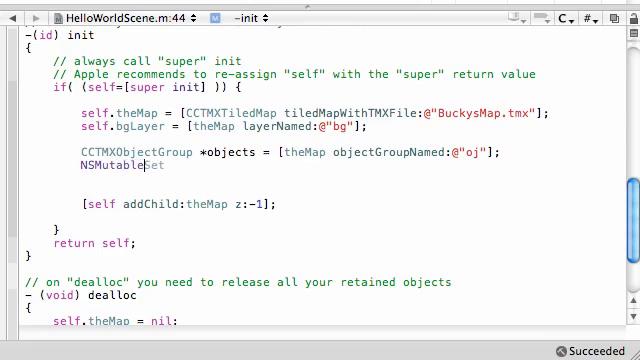
{"action": "type", "text": "Dictionary"}
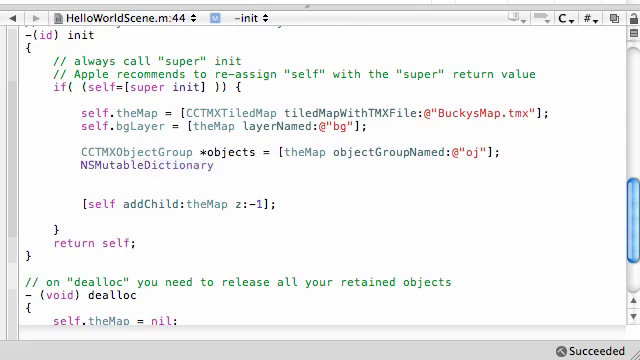
{"action": "type", "text": "*"}
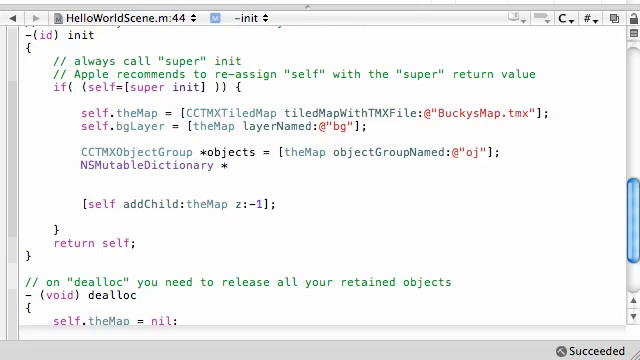
{"action": "type", "text": "startPoint"}
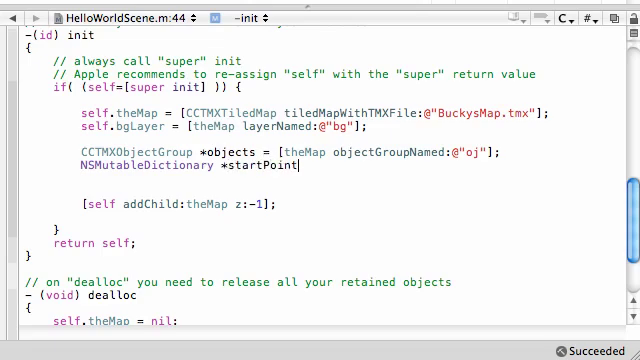
{"action": "type", "text": "= ["}
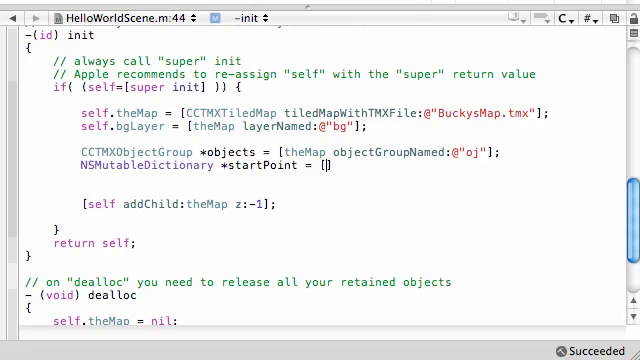
{"action": "type", "text": "objects"}
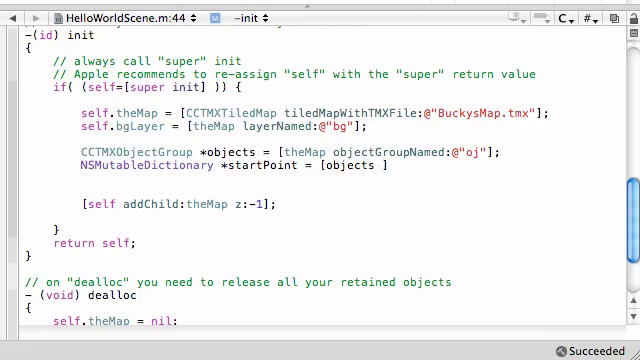
{"action": "type", "text": "objectName"}
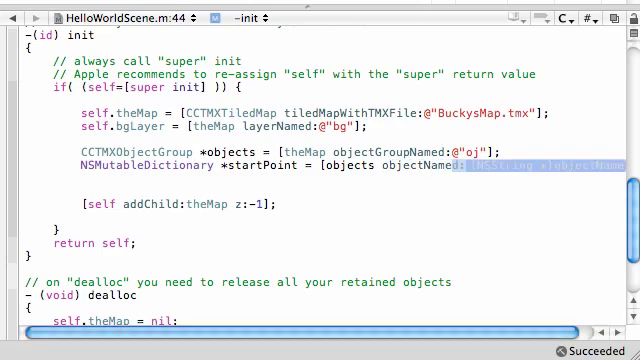
{"action": "type", "text": "@\"\"]"}
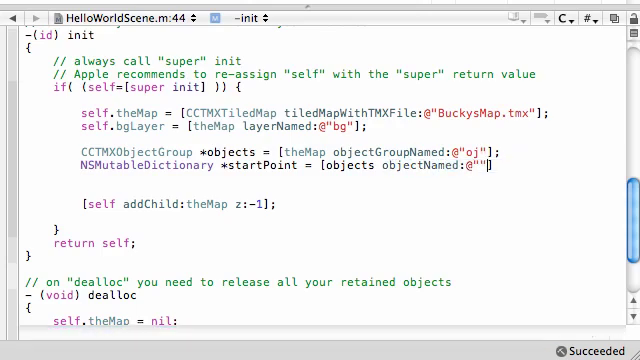
{"action": "type", "text": "StartPo"}
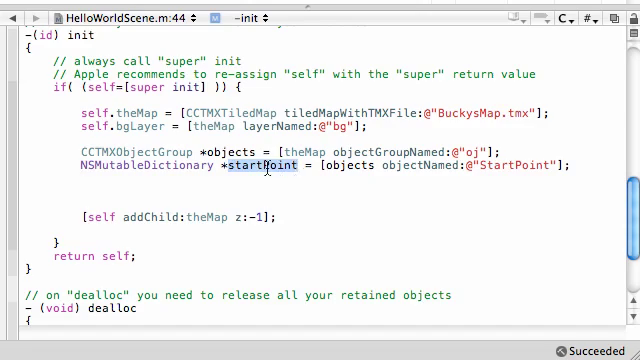
- Add int x = [[startPoint valueForKey:@"x"] intValue]; below the startPoint line
{"action": "type", "text": "int x = ["}
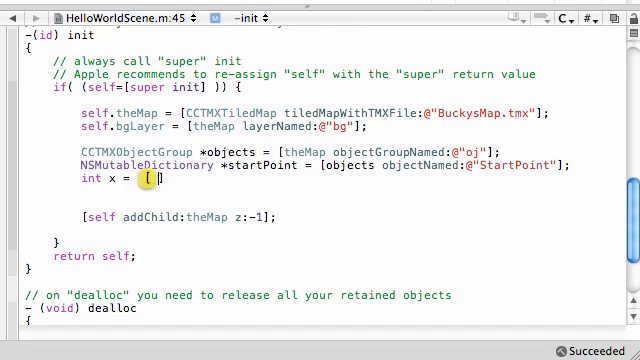
{"action": "type", "text": "]"}
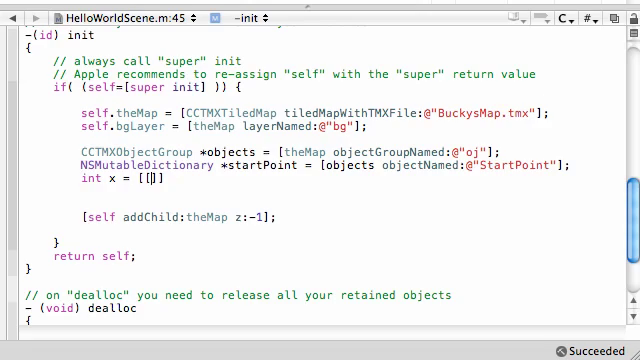
{"action": "type", "text": "startPoint]]"}
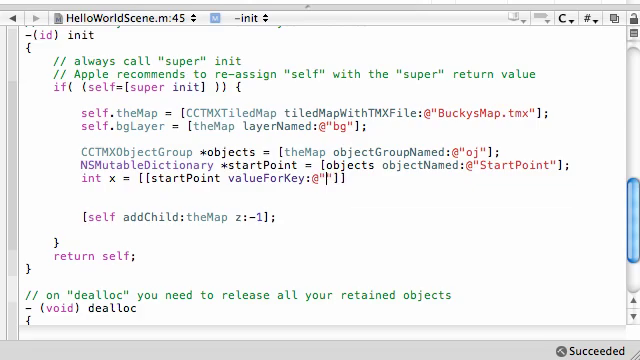
{"action": "type", "text": "x"}
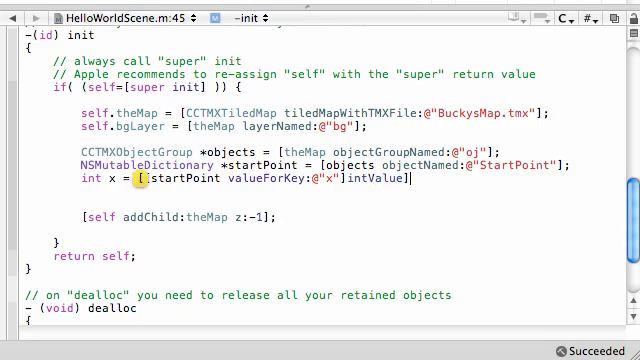
{"action": "type", "text": ";"}
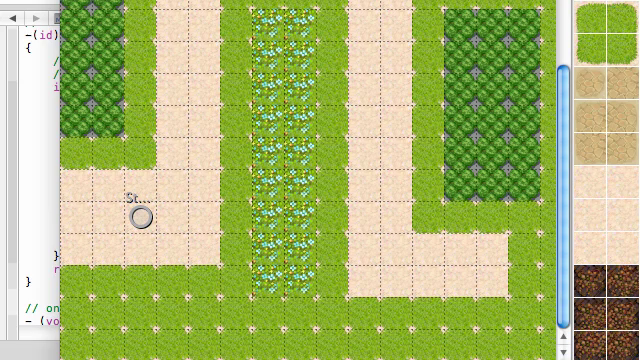
- View the start-point object's Object Properties in Tiled
{"action": "right_click", "coordinate": [138, 216]}
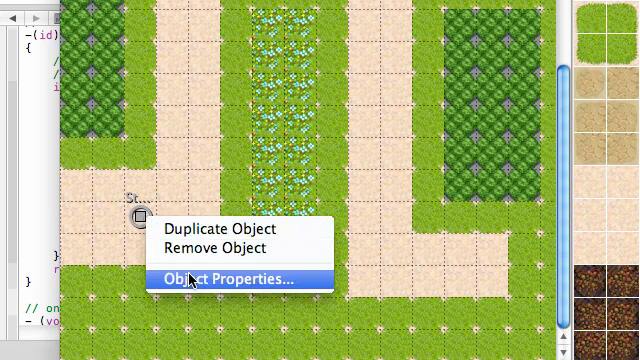
{"action": "left_click", "coordinate": [228, 280]}
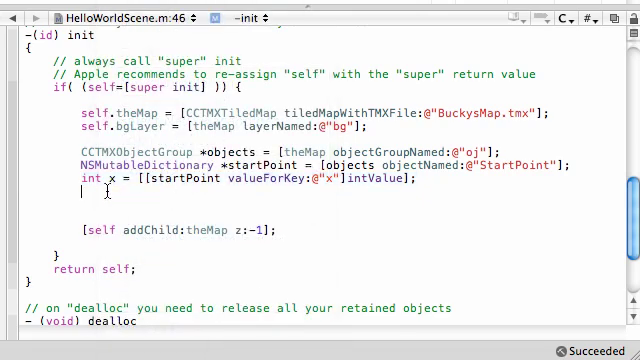
- Add int y = [[startPoint valueForKey:@"y"] intValue]; below the x line
{"action": "type", "text": "int x = [[startPoint valueForKey:@\"x\"]intValue];"}
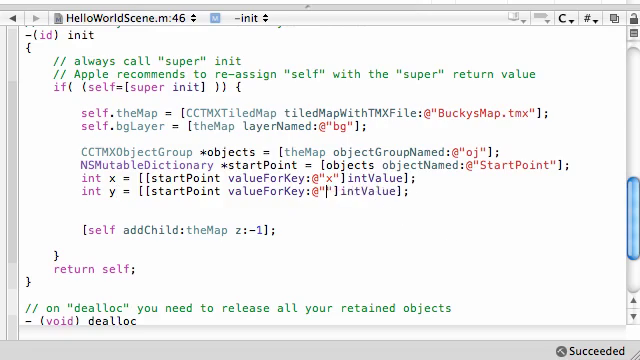
{"action": "type", "text": "y"}
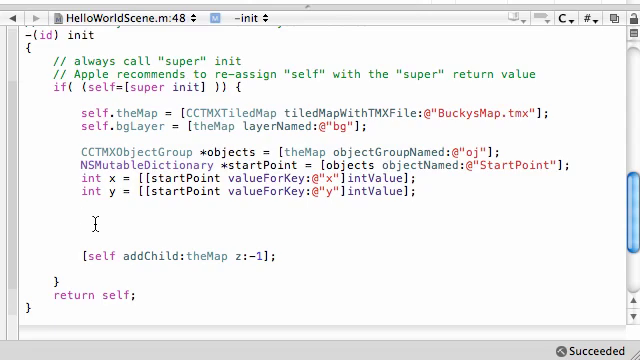
- Create self.dude as a CCSprite from dude.png
{"action": "type", "text": "se"}
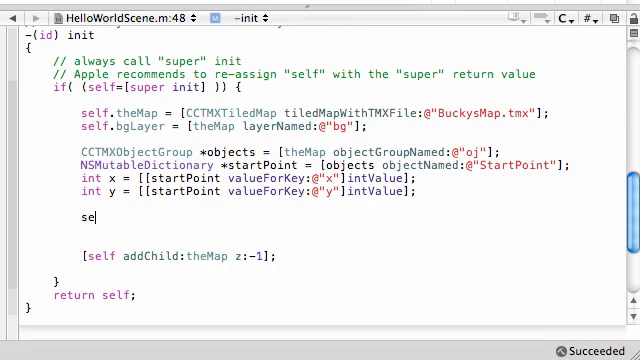
{"action": "type", "text": "lf.dude = ["}
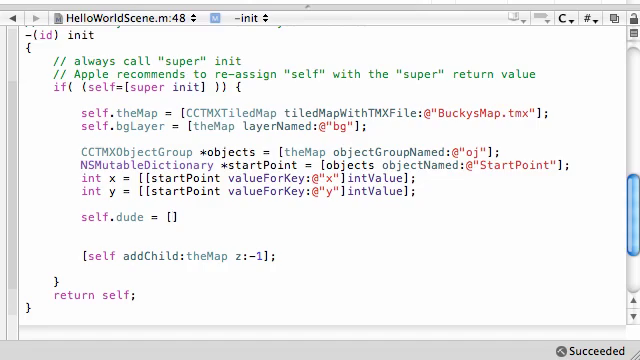
{"action": "type", "text": "[CCSprite"}
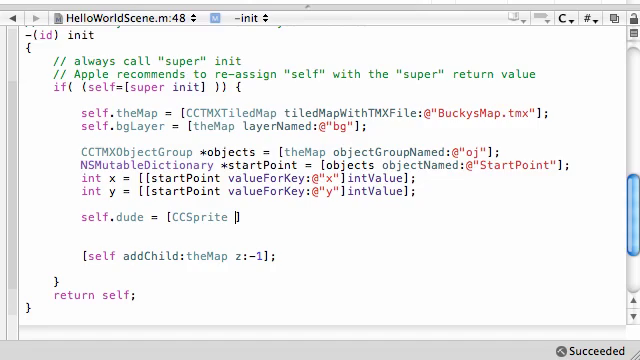
{"action": "type", "text": "spriteWithFile:@\""}
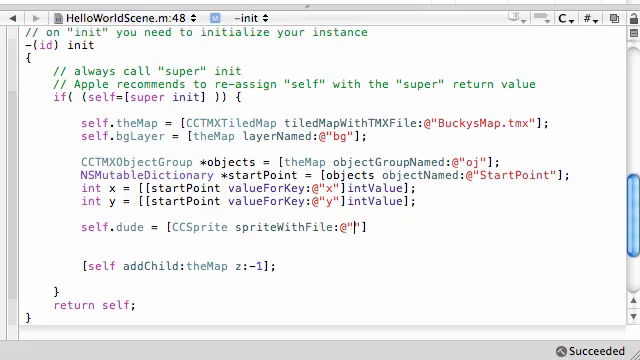
{"action": "type", "text": "dude"}
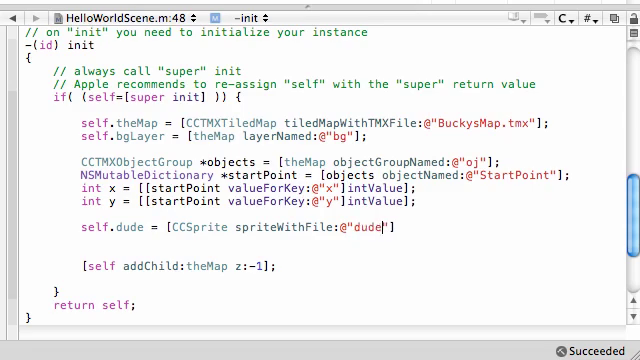
{"action": "type", "text": ".png"}
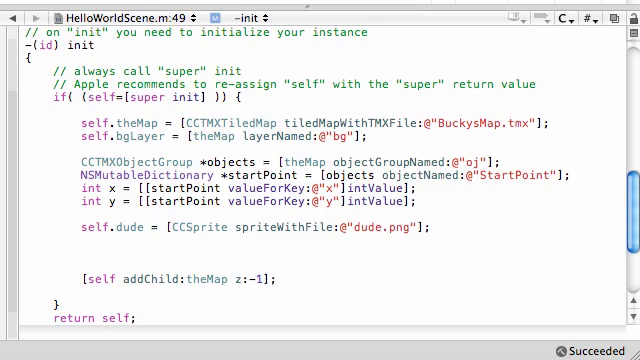
- Set dude.position = ccp(x,y) and add dude as a child of self
{"action": "type", "text": "dude."}
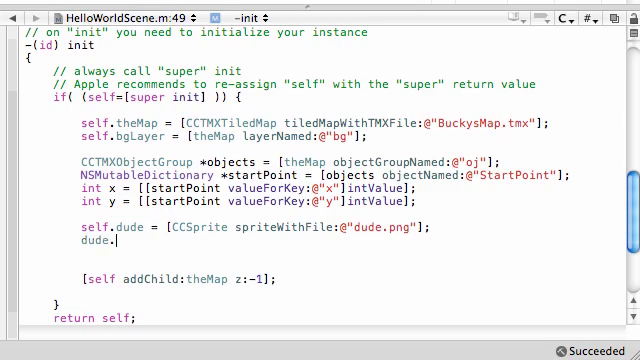
{"action": "type", "text": "position ="}
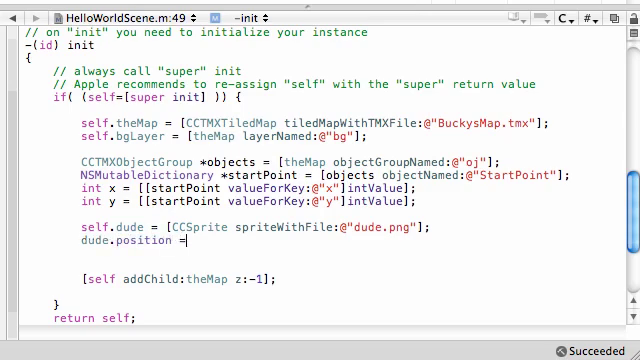
{"action": "type", "text": "ccp(x,y);"}
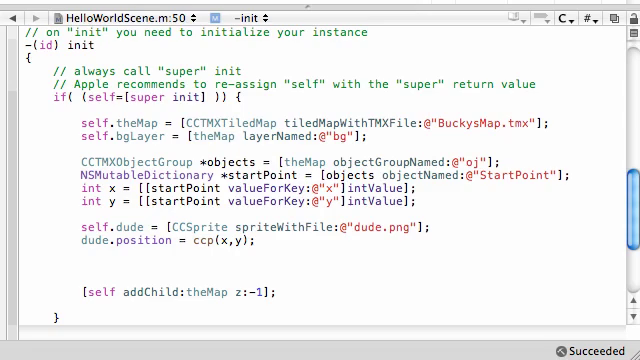
{"action": "type", "text": "[self]"}
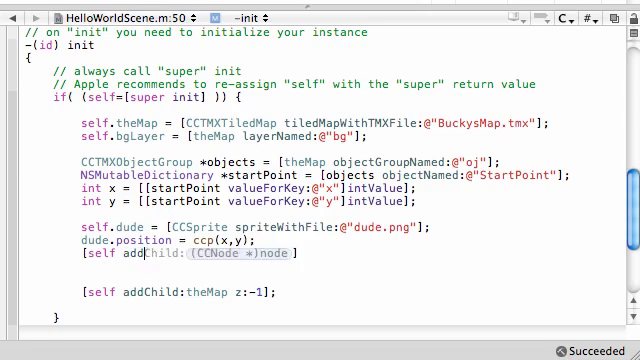
{"action": "type", "text": "dude"}
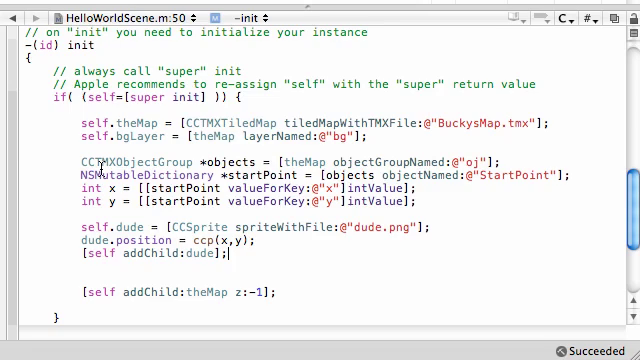
{"action": "double_click", "coordinate": [108, 164]}
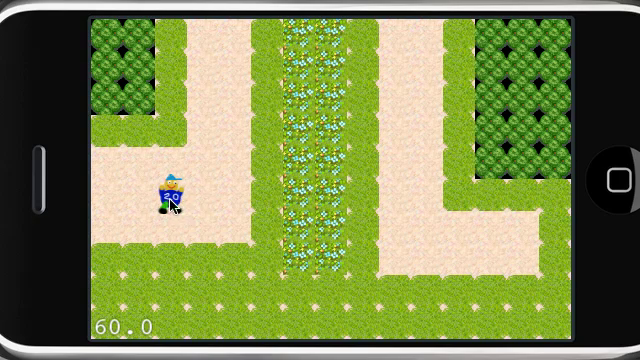
{"action": "mouse_move", "coordinate": [180, 244]}
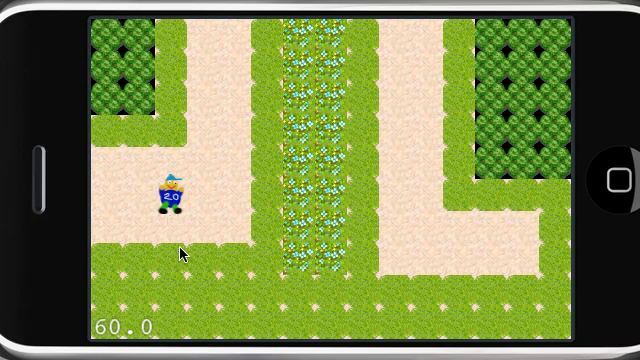
{"action": "mouse_move", "coordinate": [296, 236]}
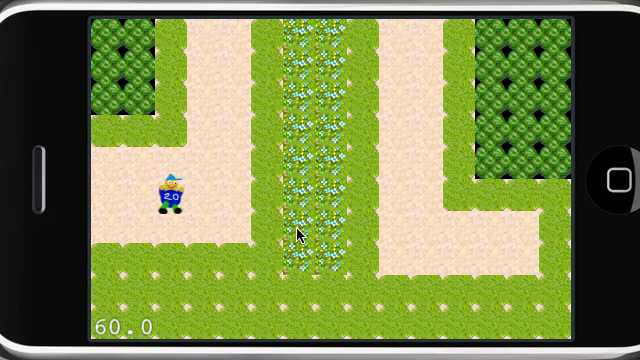
{"action": "mouse_move", "coordinate": [188, 204]}
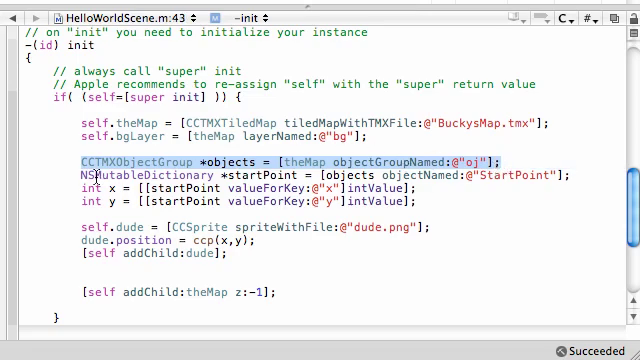
{"action": "left_click", "coordinate": [450, 168]}
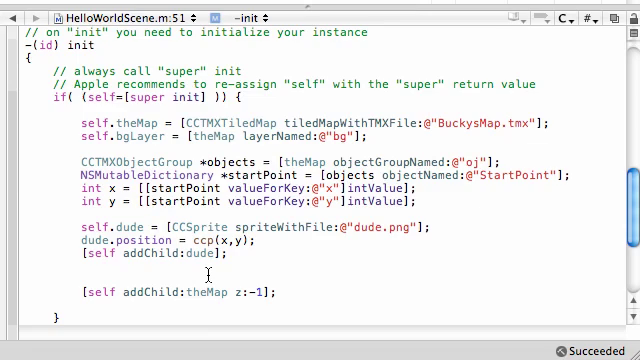
{"action": "type", "text": "return self;"}
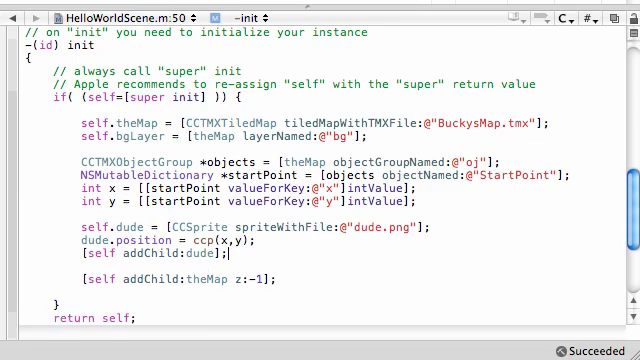